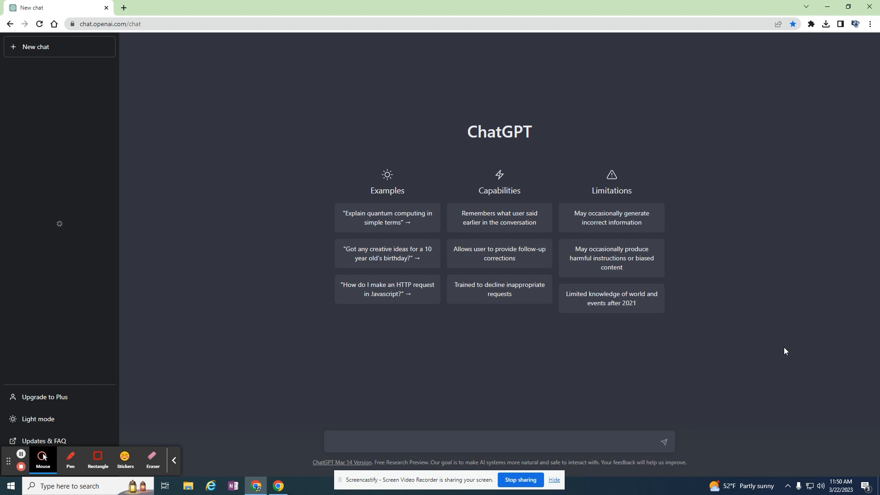
Step: Ask ChatGPT for 10 songs that have food in the title
text(create a list of 10 so)
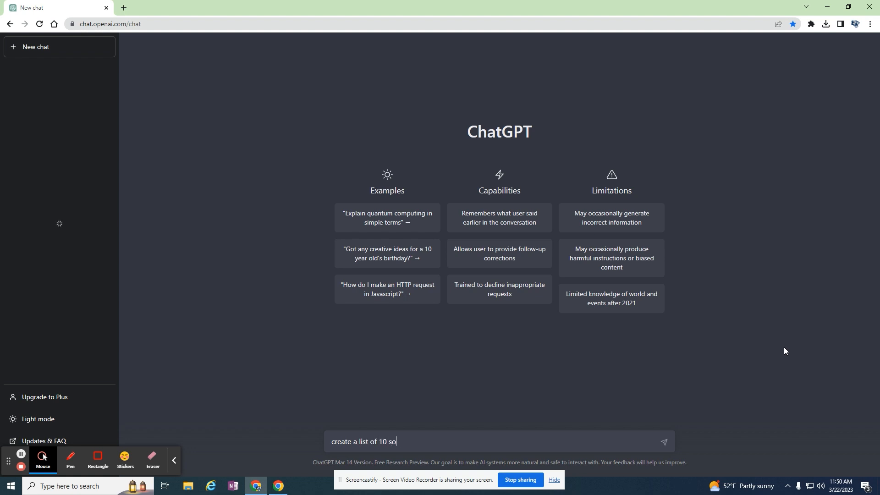
text(ngs that have foo)
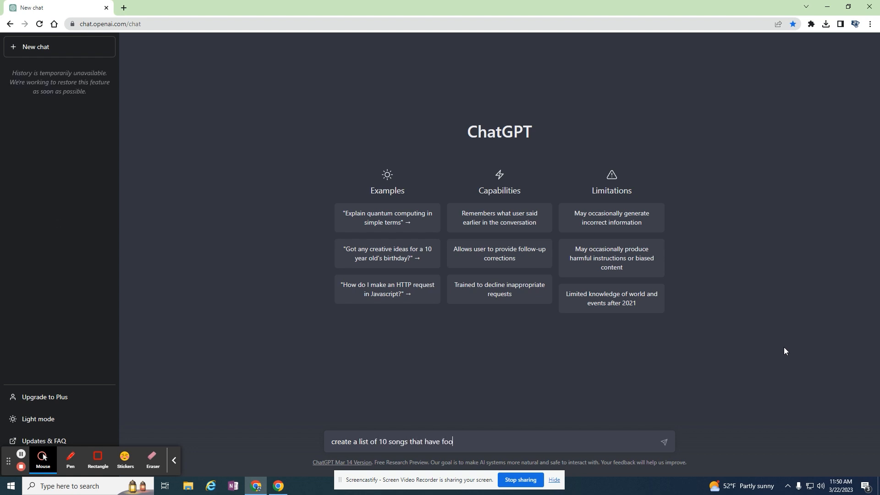
text(d in the title.)
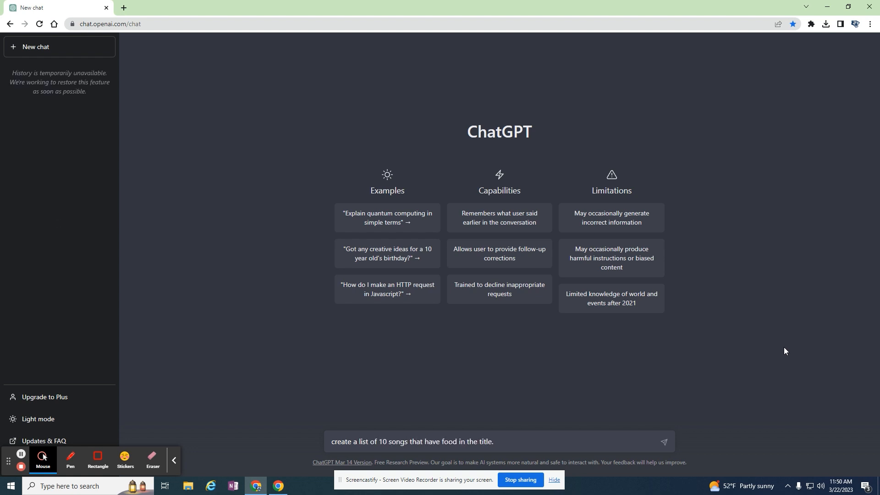
click(662, 442)
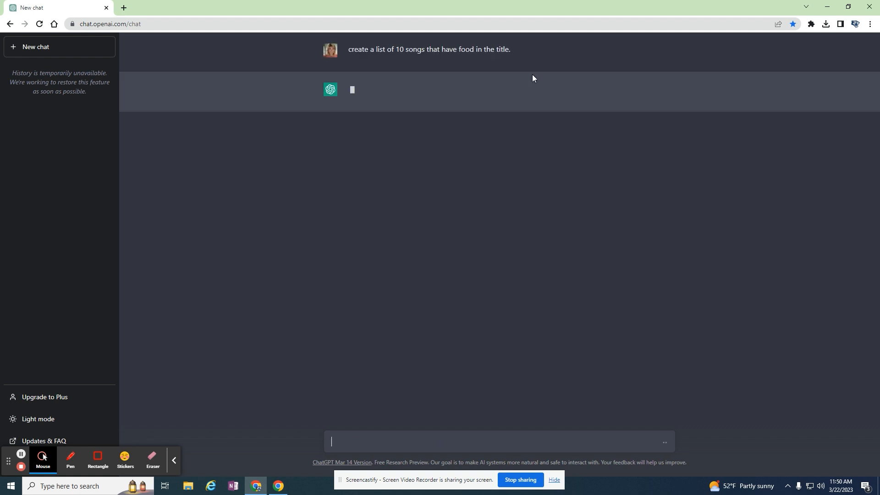
mouse_move(409, 49)
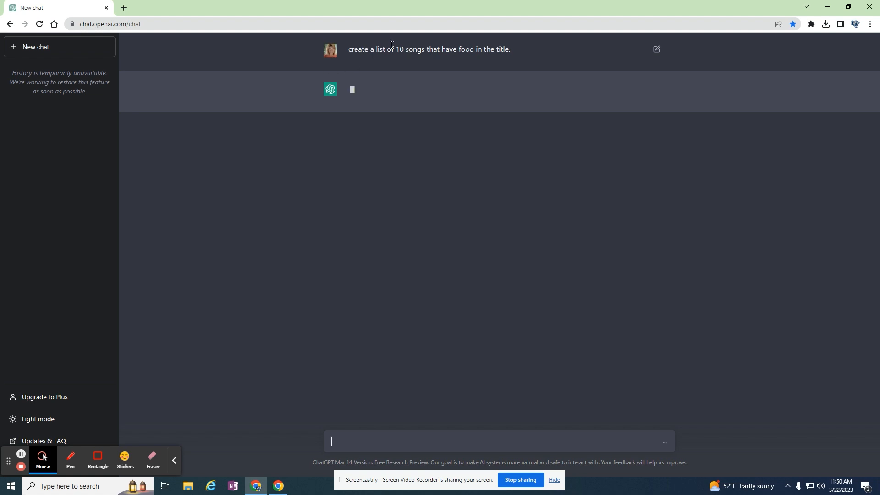
mouse_move(379, 110)
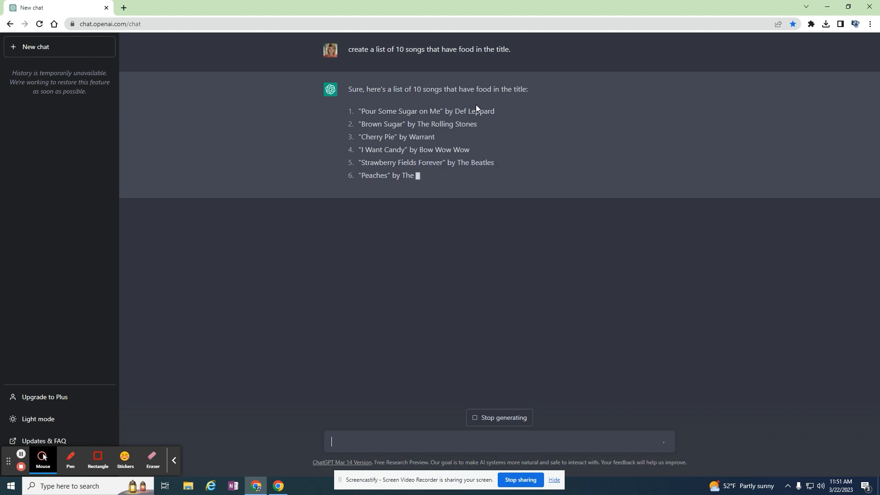
Step: Begin a follow-up asking to edit the list to show each song's release date
text(Please edit the above list to show release date of)
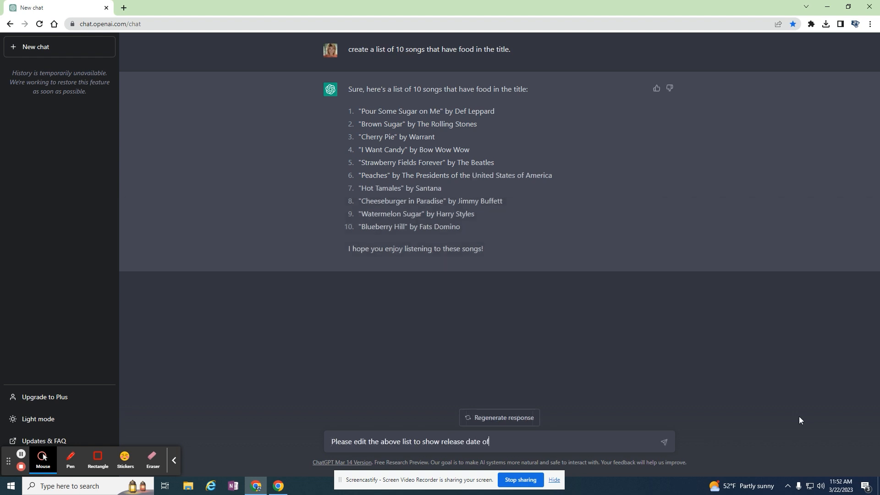
Step: Send the release-date request and start typing the next prompt
text(the song.)
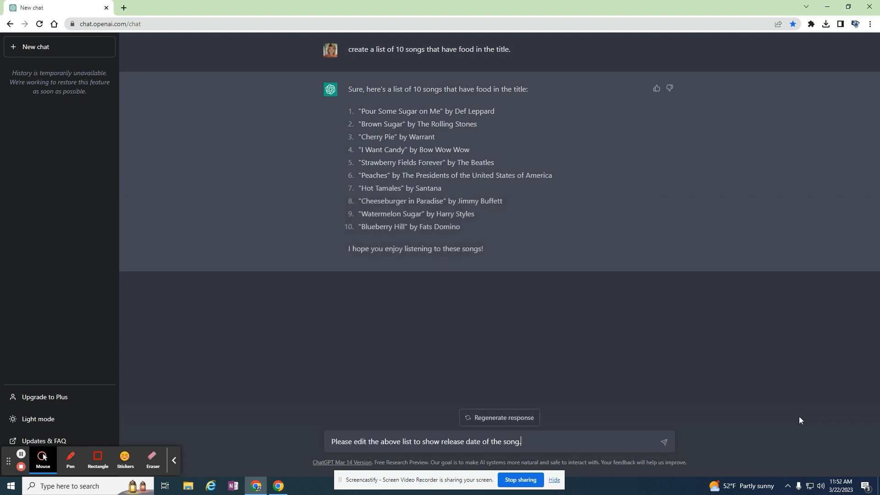
key(Return)
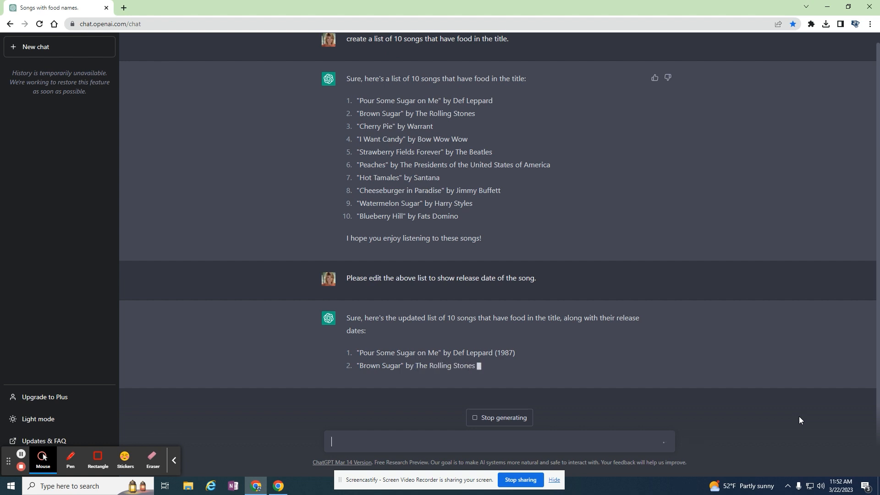
text(Now please take the same list and put them in ascending order by release date.)
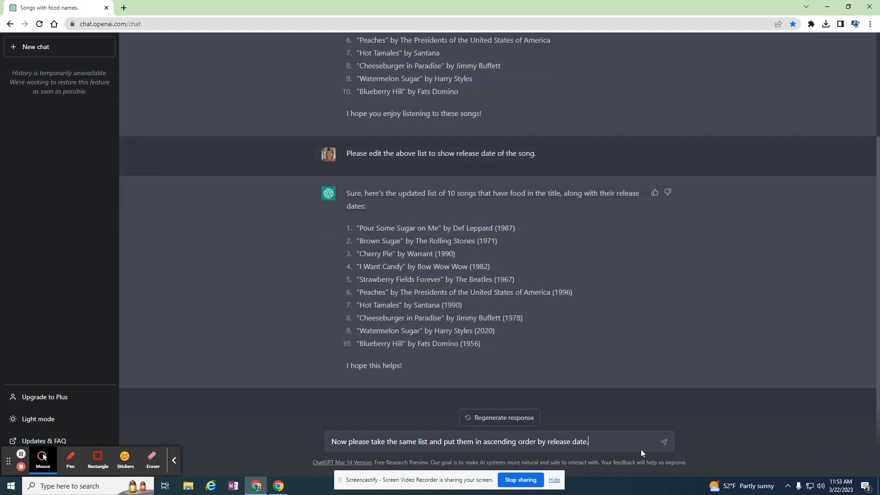
Step: Send the request to sort the ten songs ascending by release date and review the conversation
key(Return)
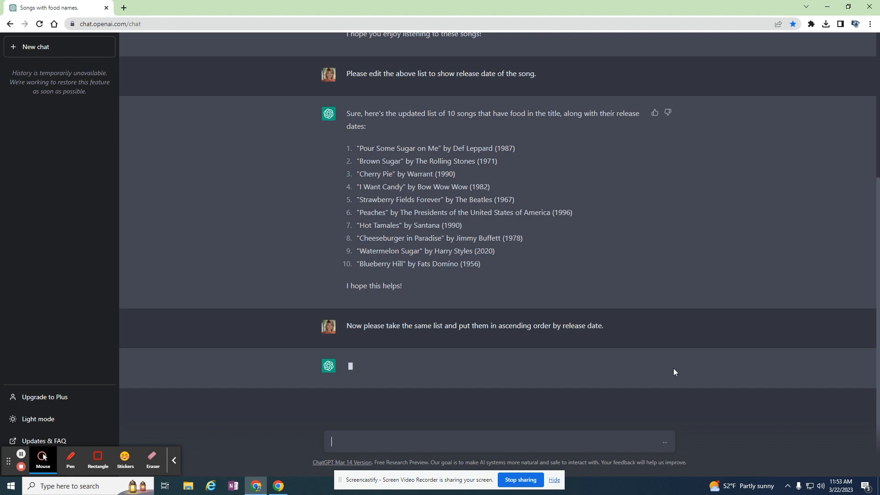
mouse_move(476, 187)
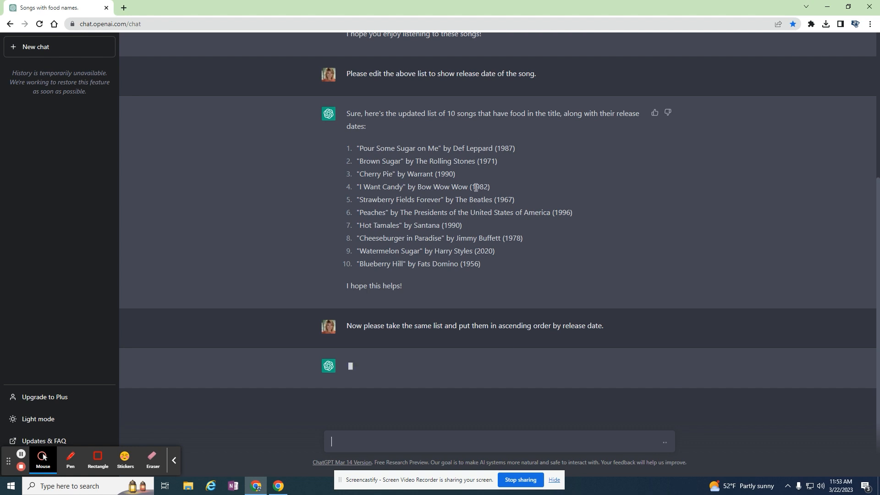
scroll(down, 3)
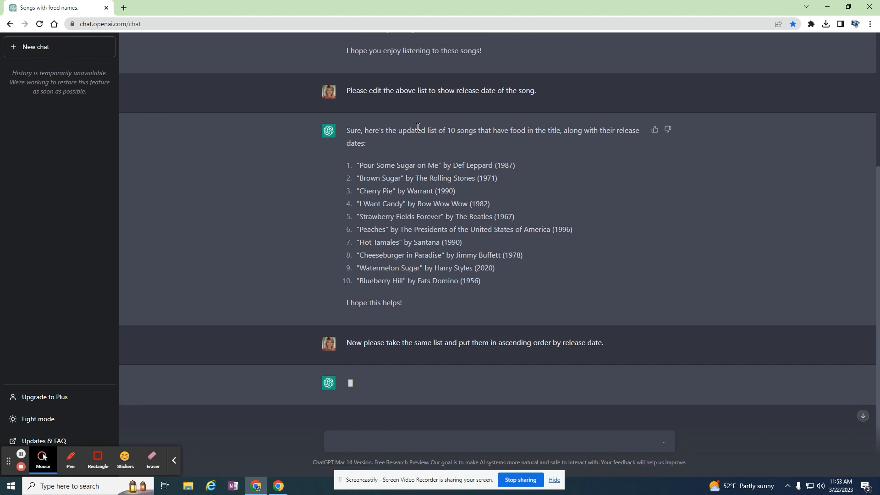
scroll(down, 3)
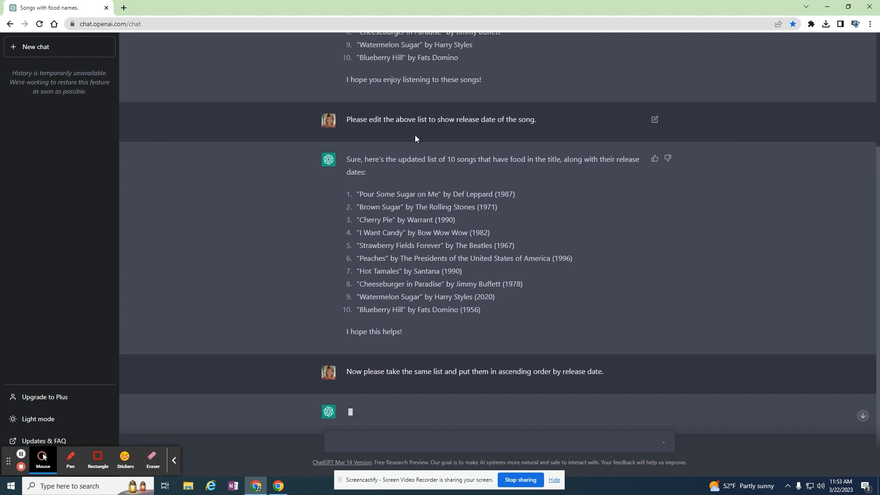
scroll(up, 3)
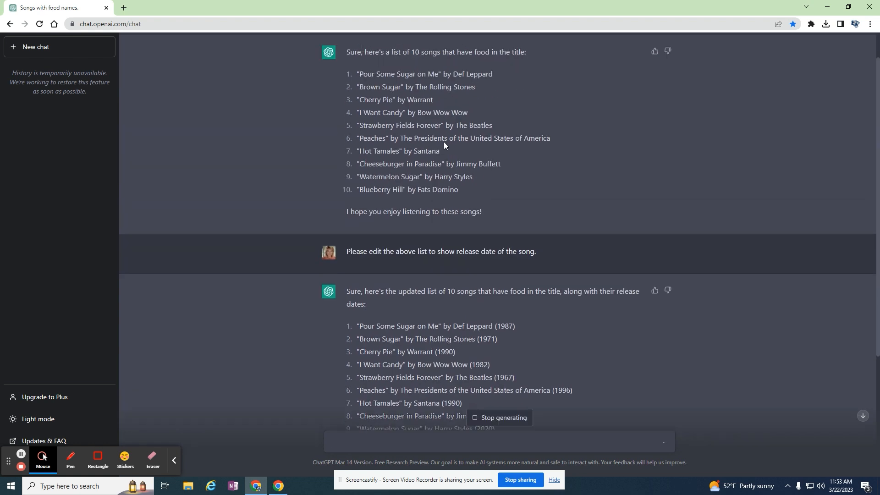
scroll(up, 3)
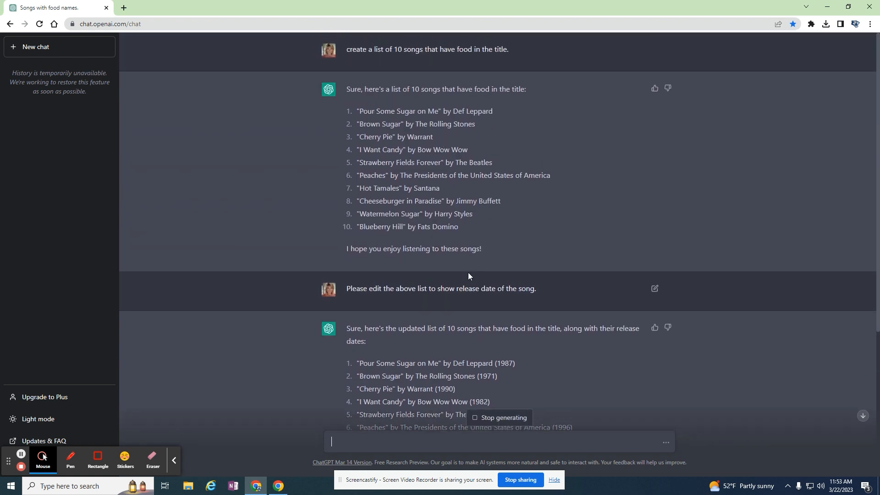
mouse_move(422, 161)
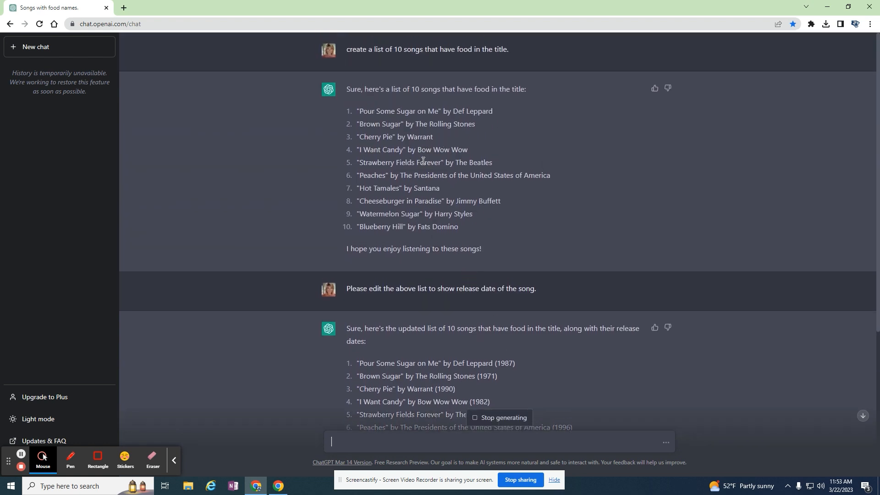
mouse_move(404, 198)
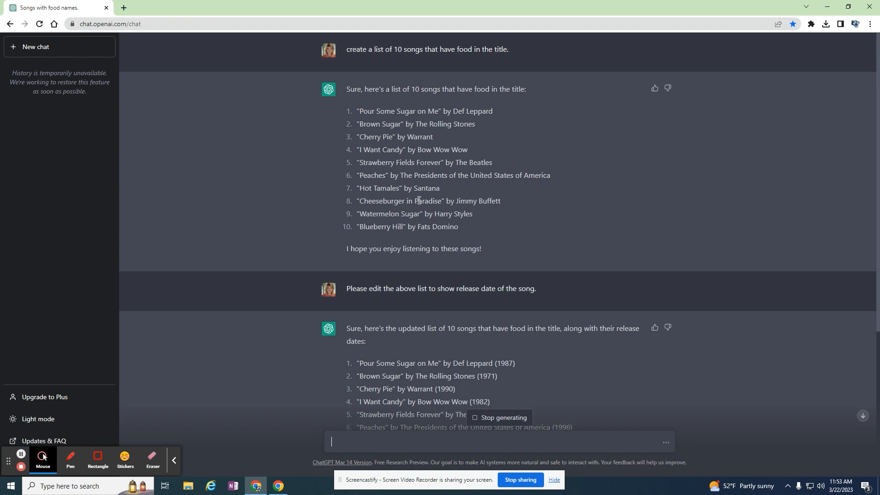
mouse_move(389, 138)
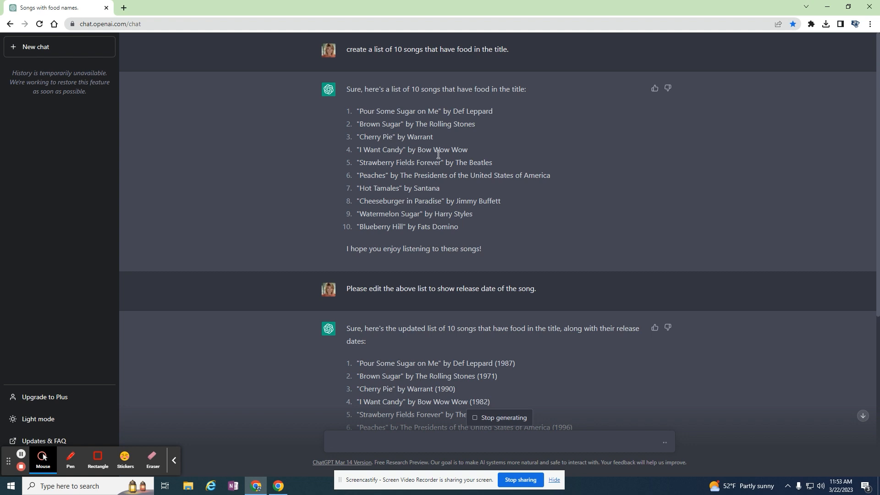
scroll(down, 3)
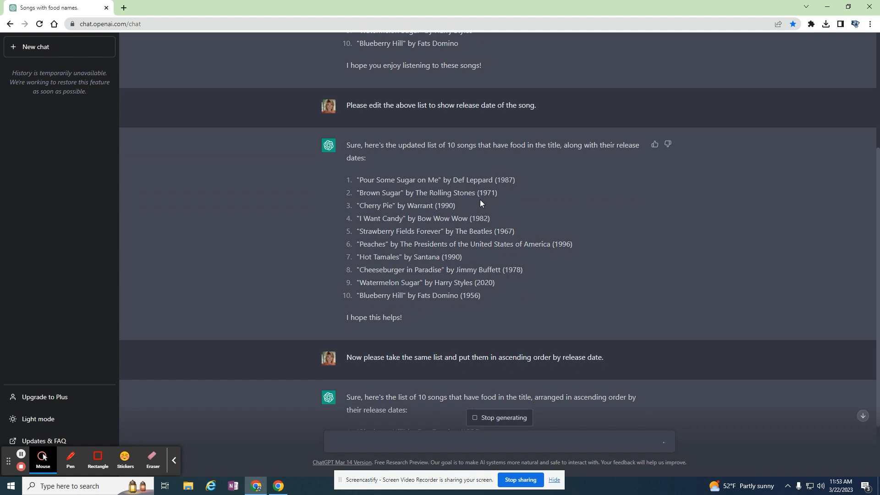
mouse_move(478, 201)
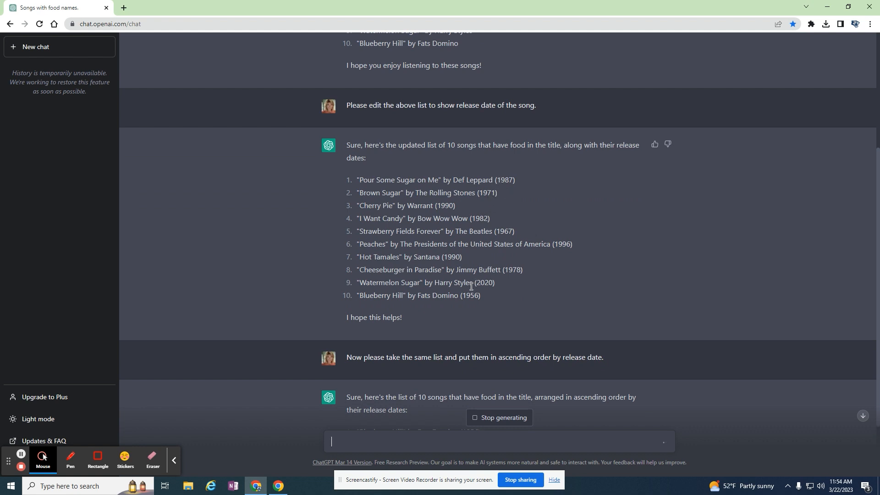
Step: Scroll down to follow the sorted list starting with Blueberry Hill (1956)
scroll(down, 3)
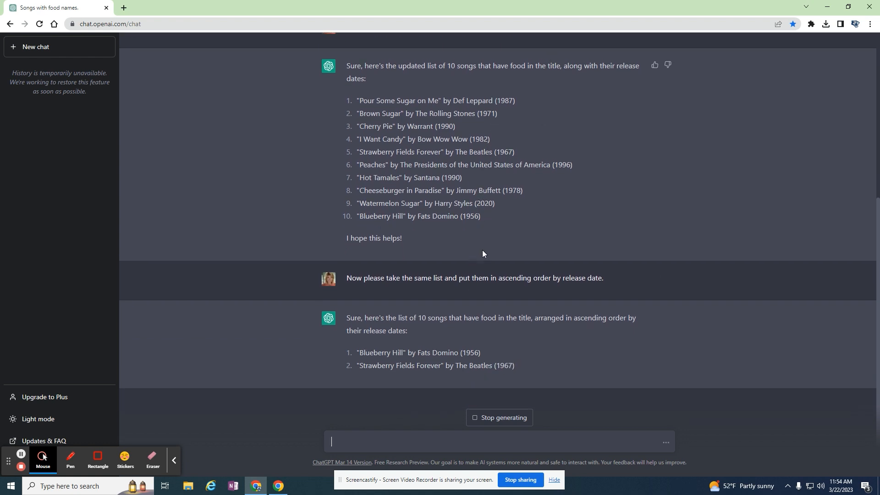